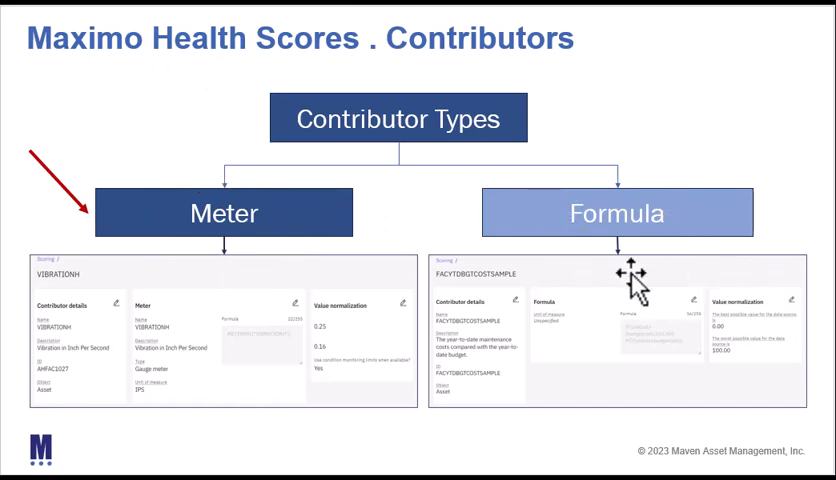
mouse_move(320, 212)
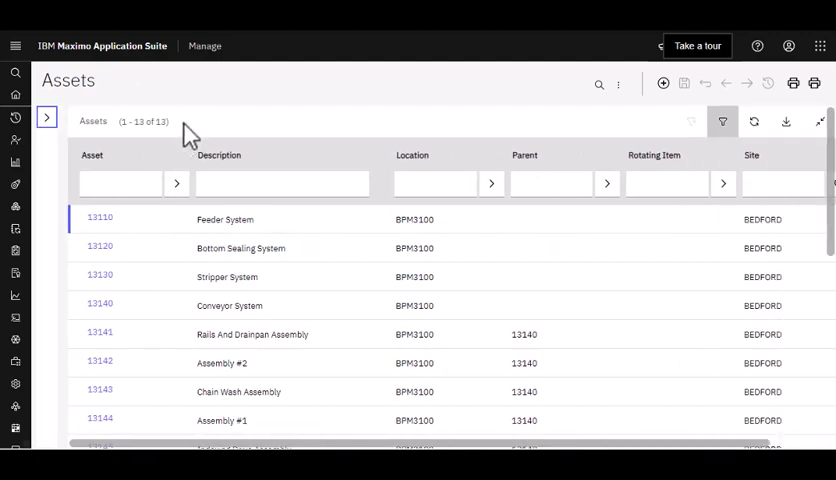
mouse_move(214, 128)
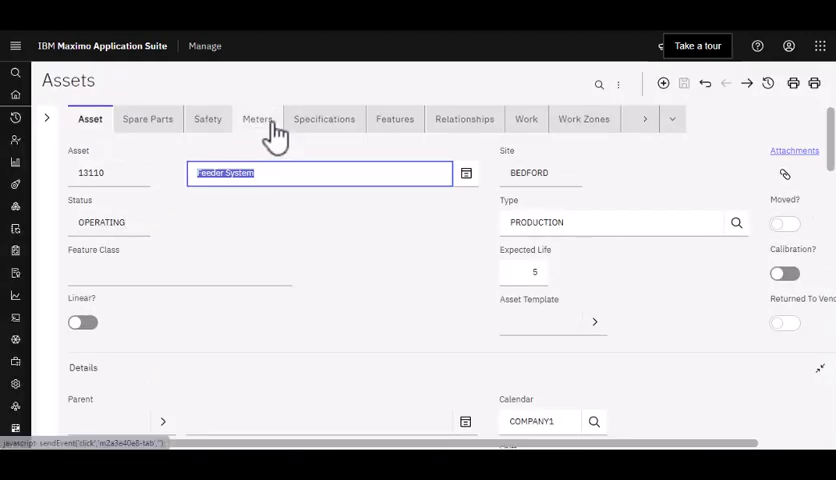
Step: Show the Meters list of asset 13110 Feeder System (temperature, pressure, vibration)
left_click(260, 120)
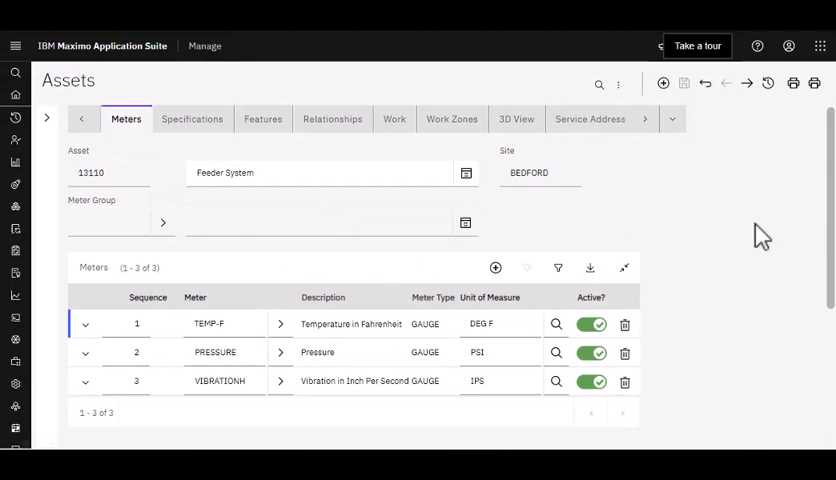
mouse_move(748, 268)
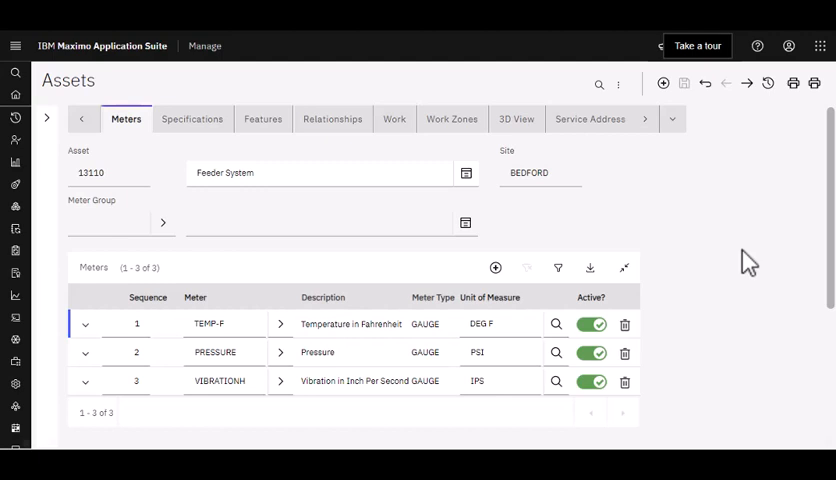
mouse_move(824, 296)
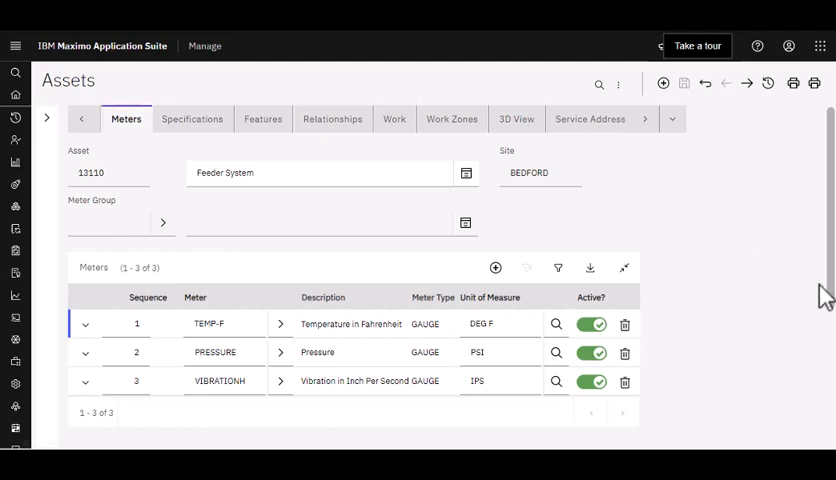
Step: Go to Condition Monitoring via Recent Applications and list the measure points for asset 13110
left_click(16, 46)
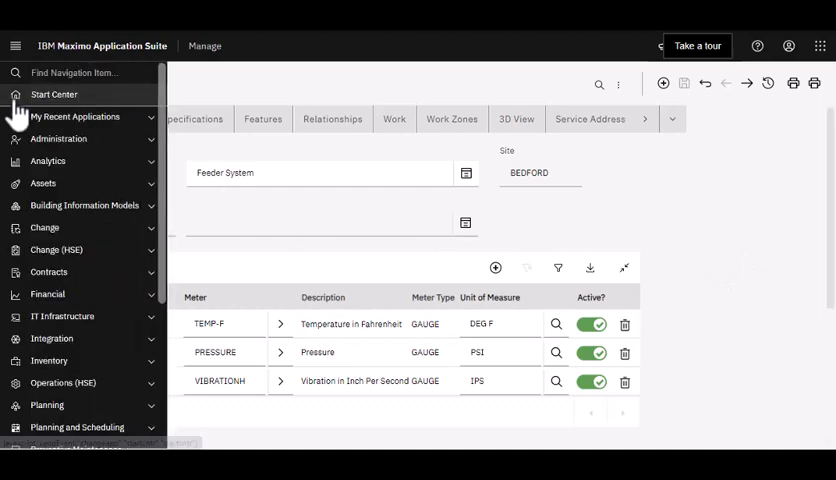
left_click(76, 116)
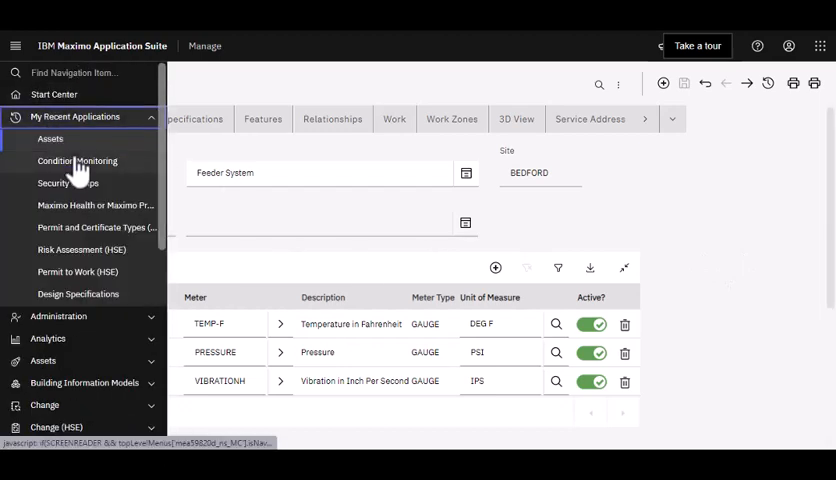
left_click(76, 160)
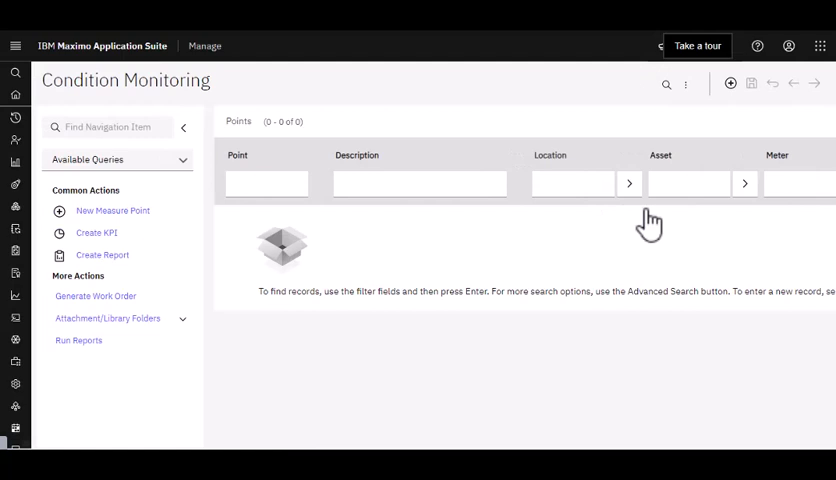
type("131")
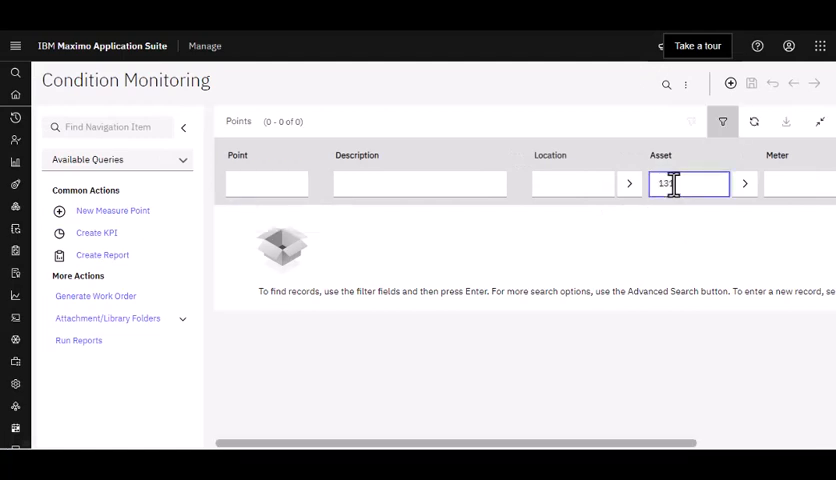
key("Enter")
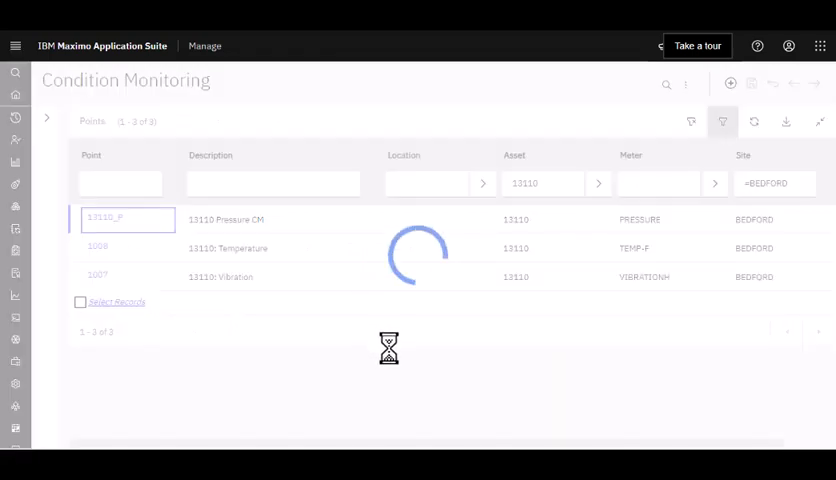
Step: Open pressure CM point 13110_P and review its warning limits
left_click(104, 218)
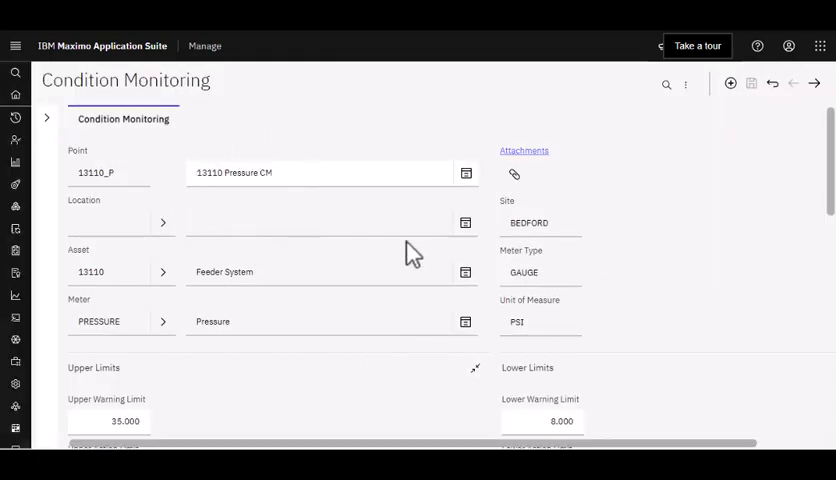
scroll("down", 3)
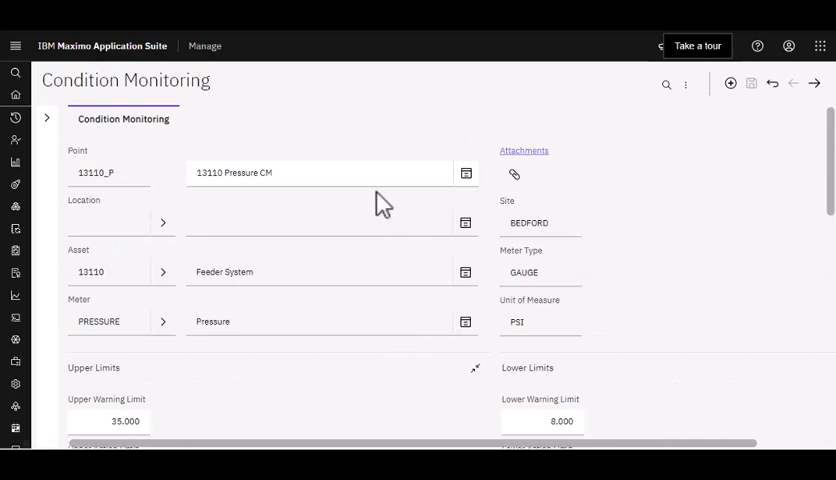
mouse_move(308, 204)
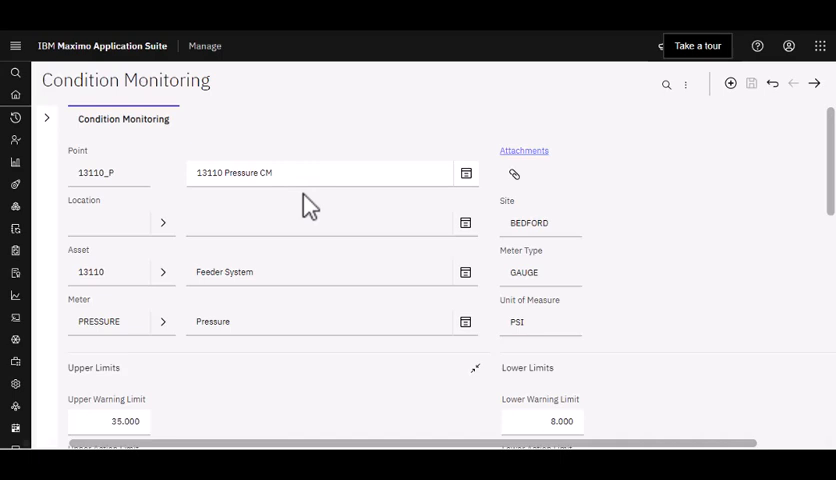
Step: Switch from Manage to the Health application through the suite switcher
left_click(822, 46)
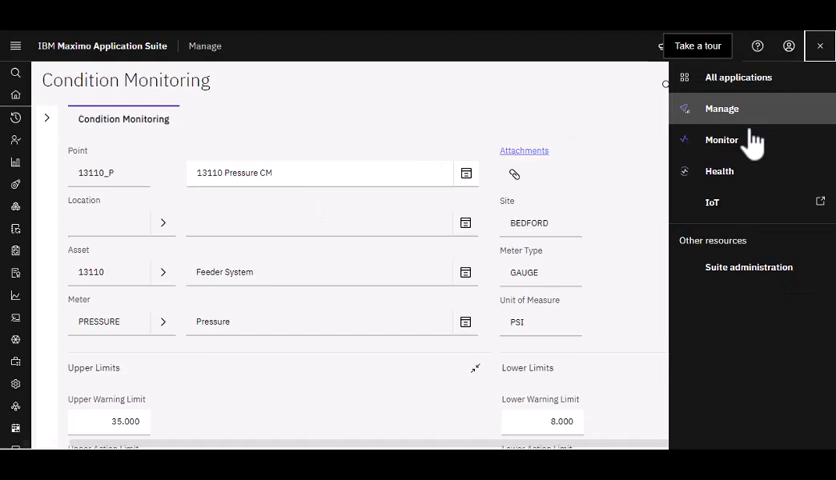
left_click(720, 170)
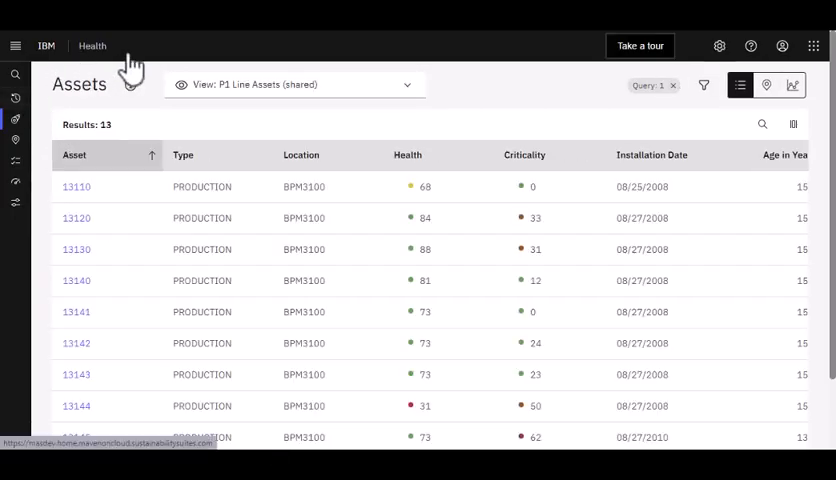
mouse_move(124, 70)
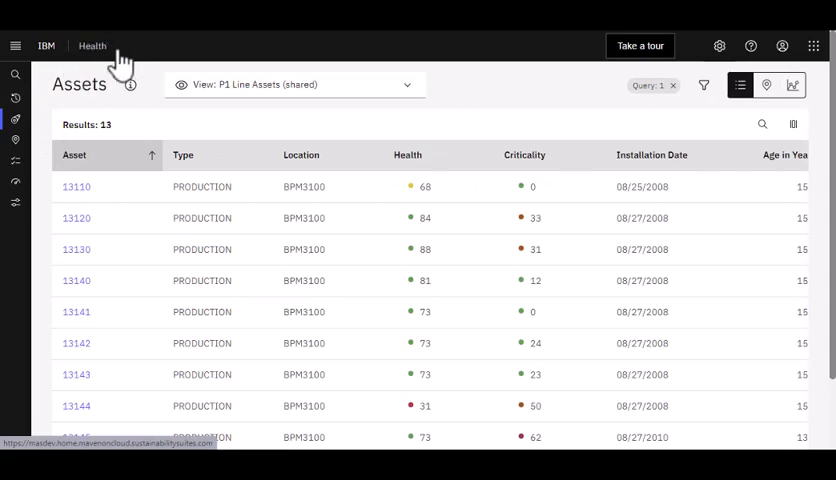
mouse_move(60, 136)
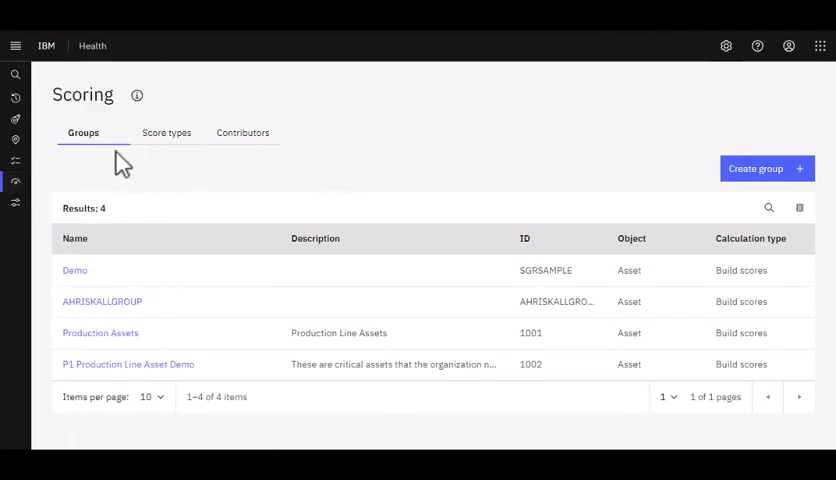
mouse_move(160, 156)
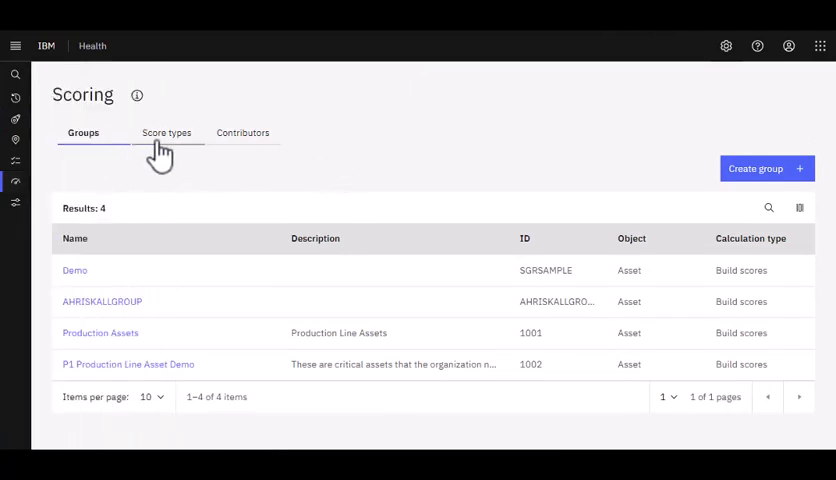
mouse_move(264, 138)
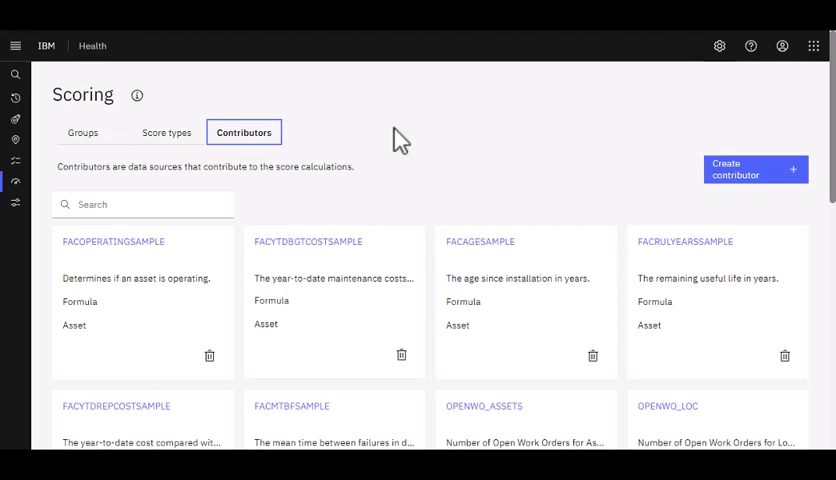
Step: Review the lower part of the VIBRATIONH contributor's details
scroll("down", 3)
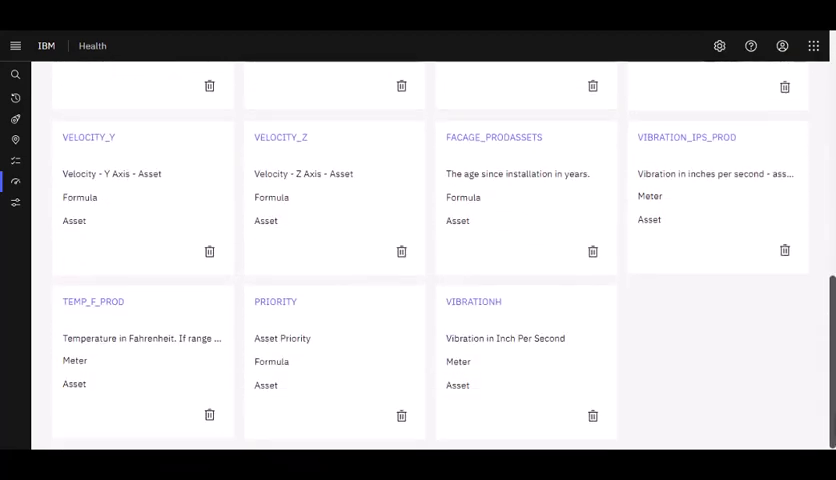
mouse_move(474, 302)
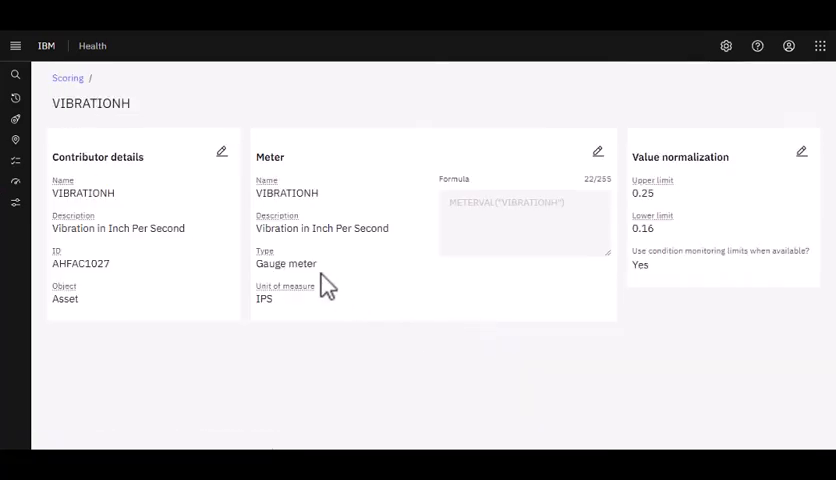
mouse_move(120, 126)
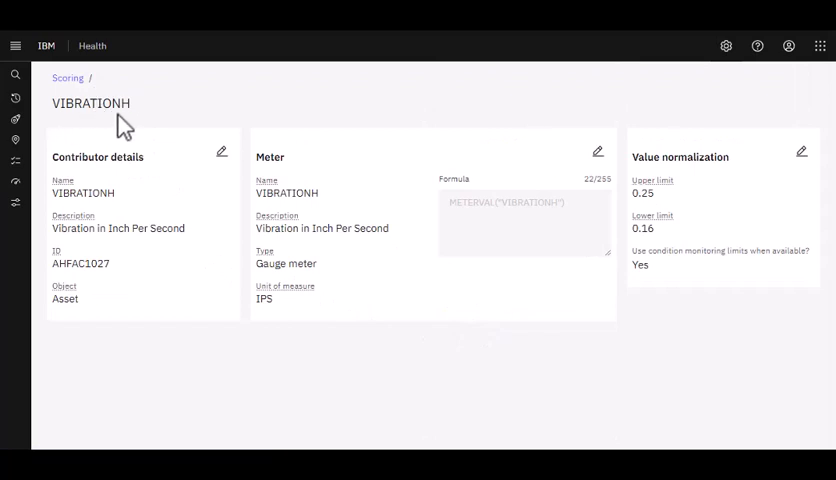
mouse_move(150, 126)
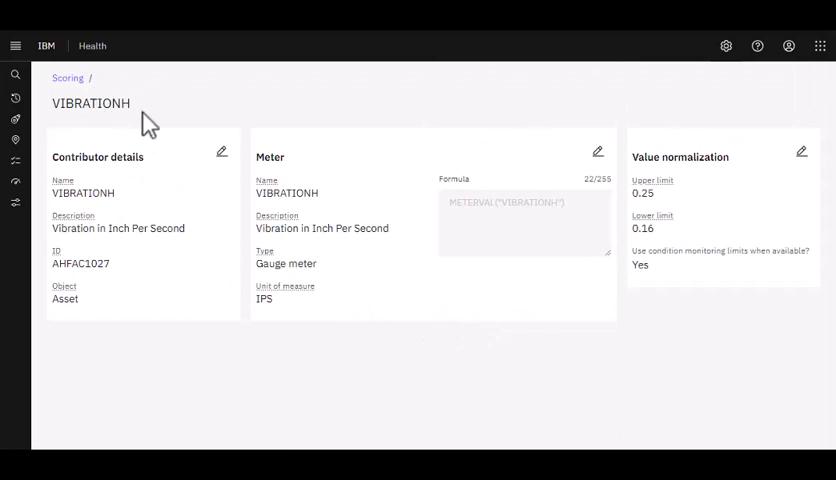
mouse_move(128, 188)
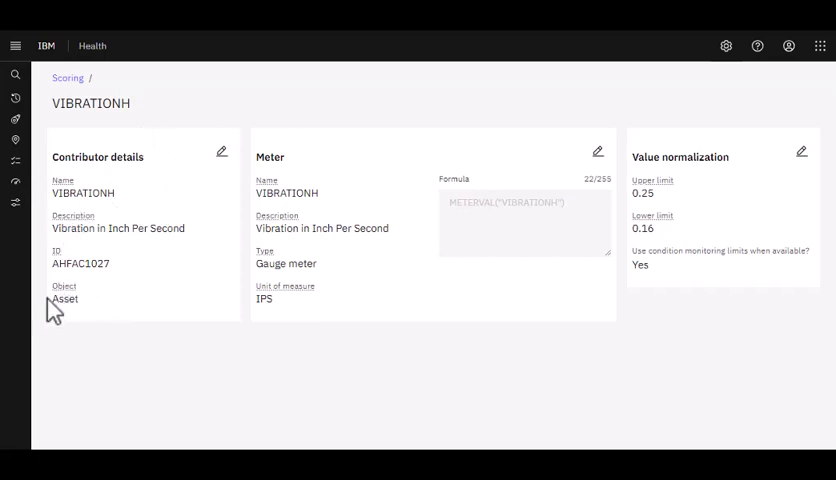
mouse_move(104, 336)
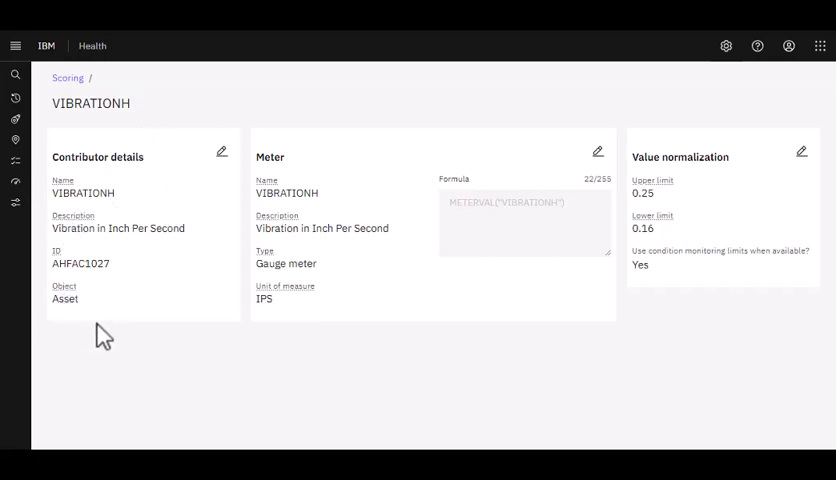
mouse_move(172, 260)
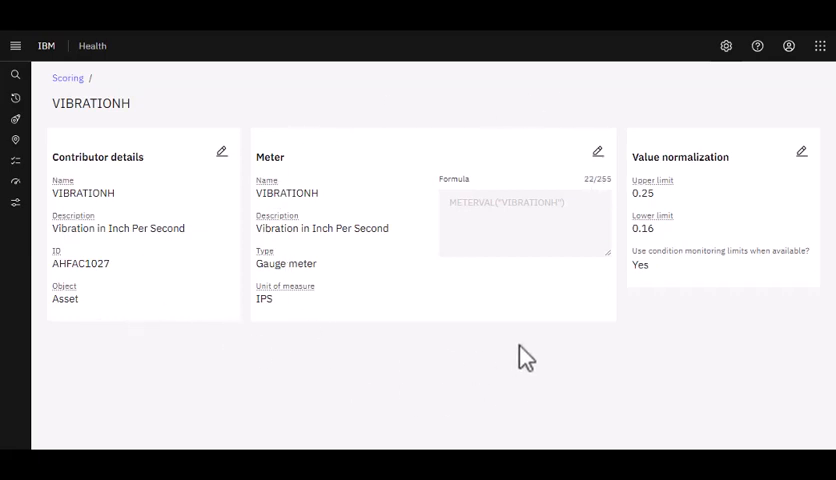
mouse_move(520, 310)
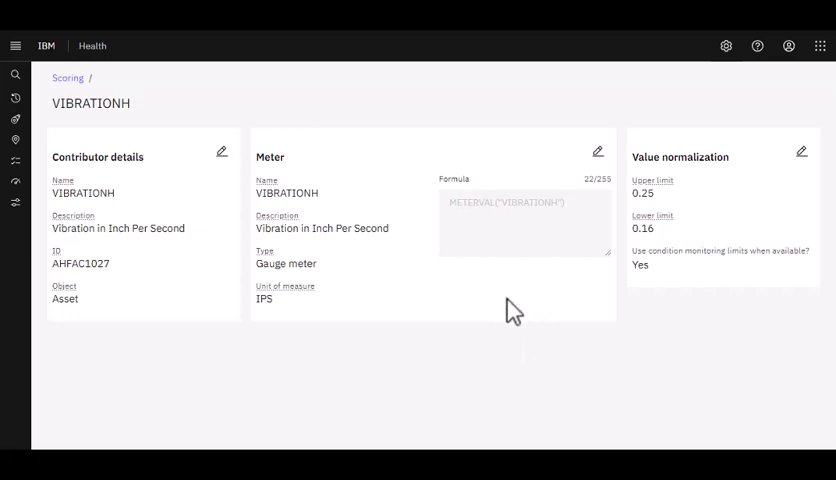
mouse_move(684, 332)
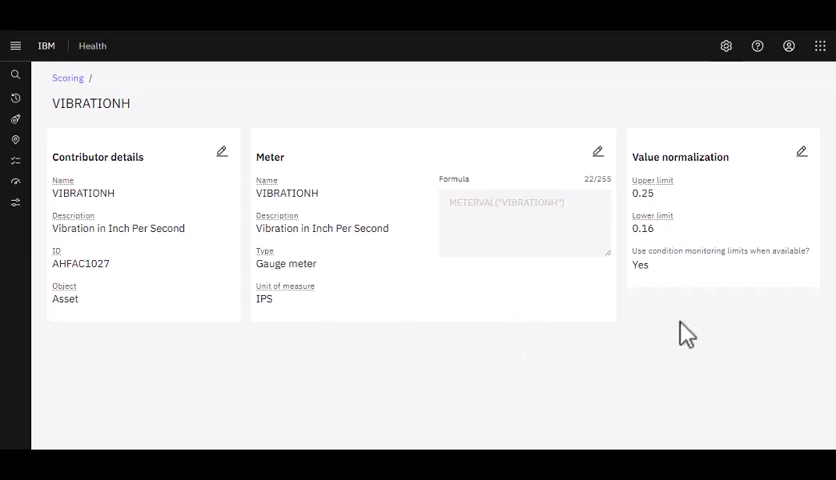
mouse_move(290, 328)
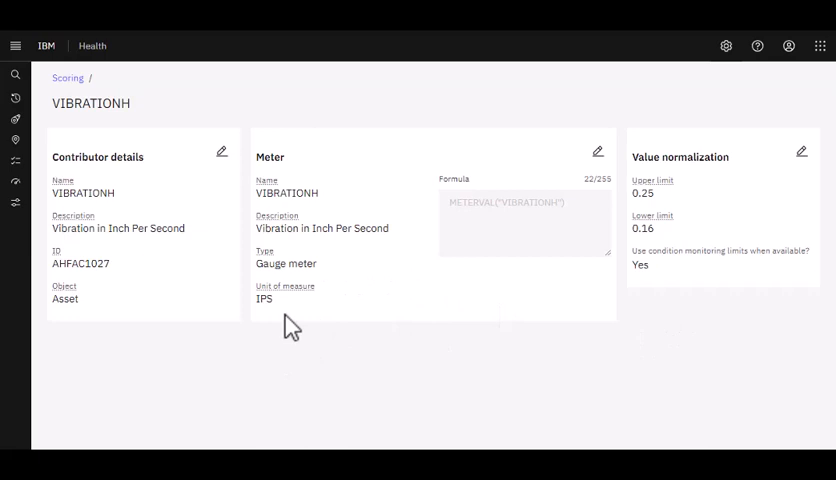
mouse_move(722, 318)
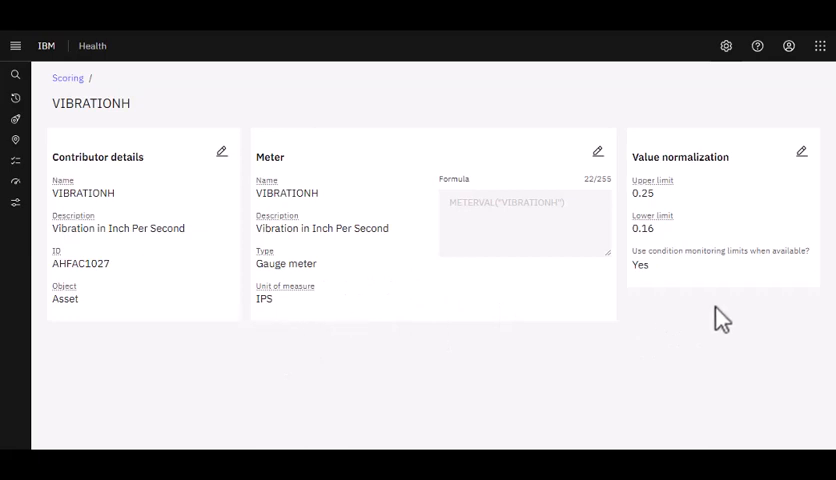
mouse_move(710, 204)
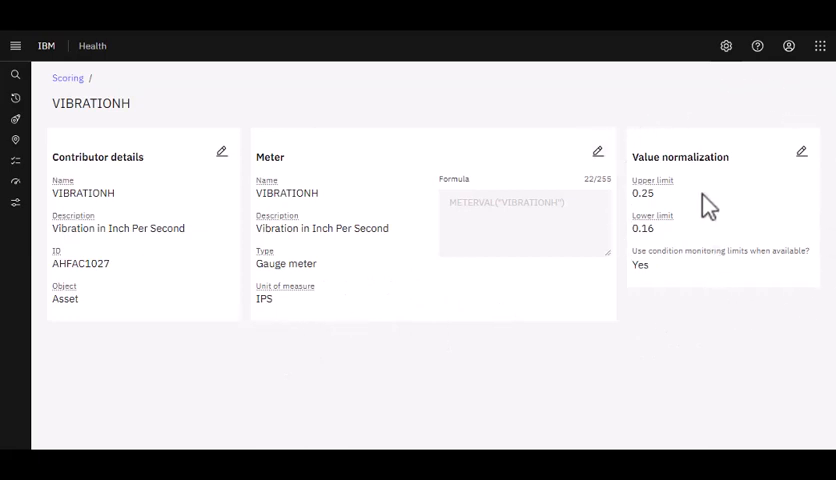
mouse_move(824, 284)
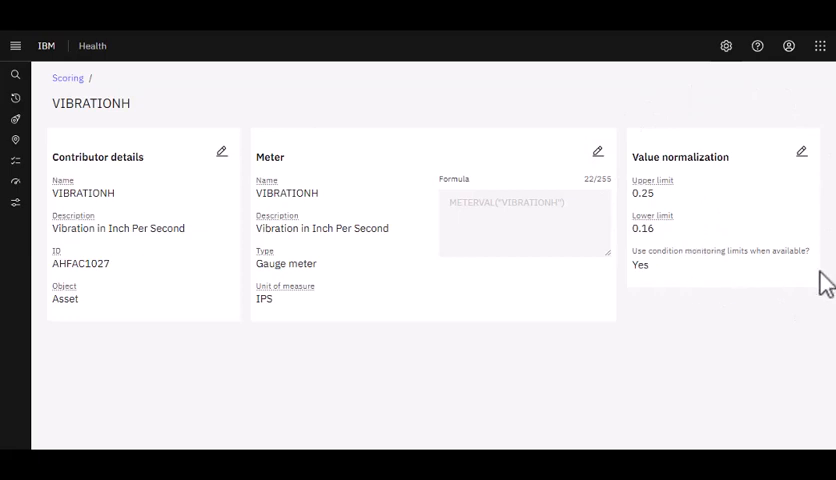
mouse_move(816, 288)
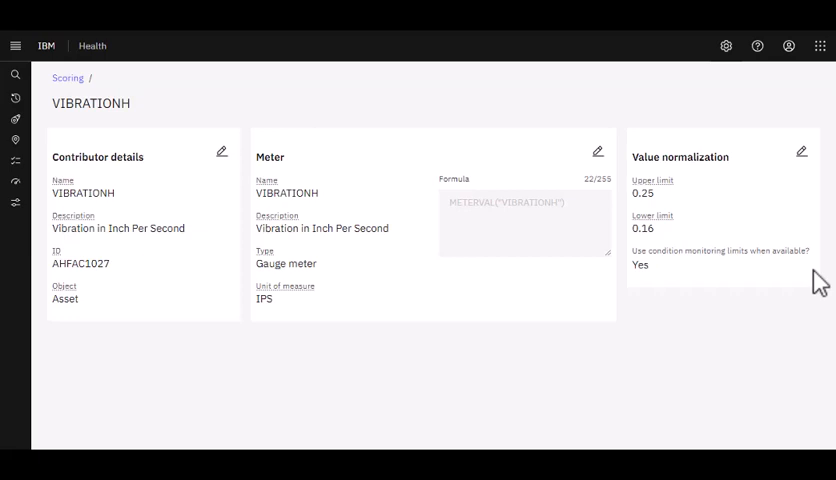
mouse_move(822, 284)
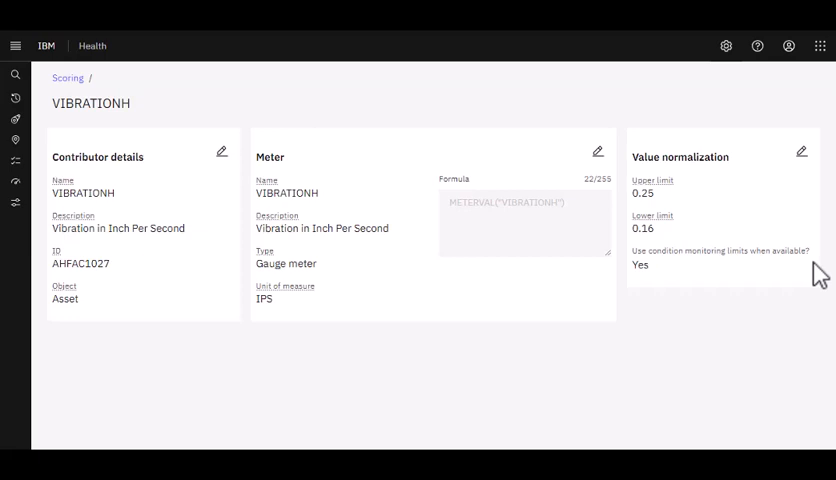
mouse_move(364, 176)
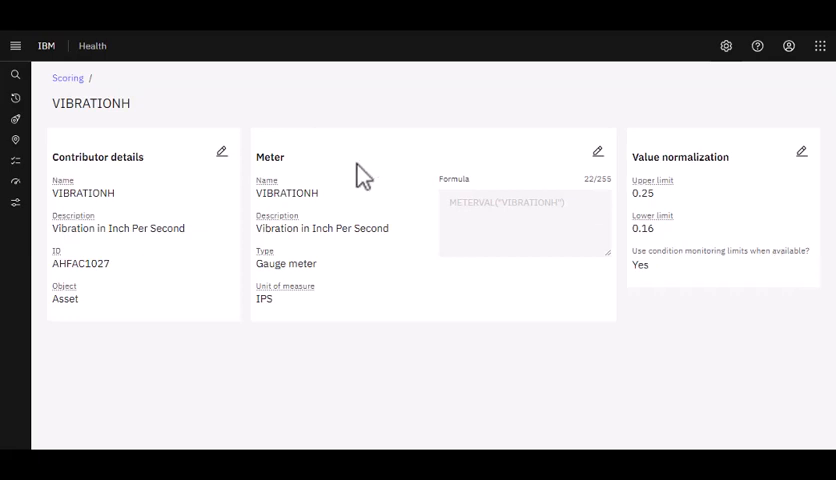
mouse_move(88, 82)
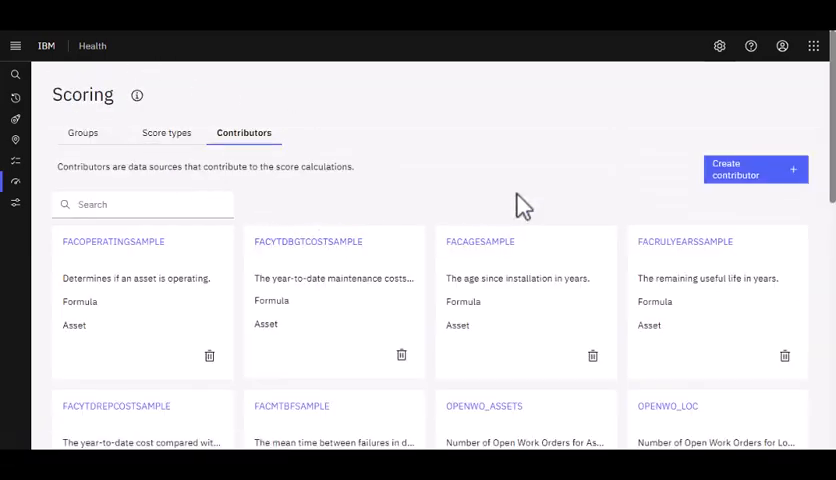
mouse_move(752, 180)
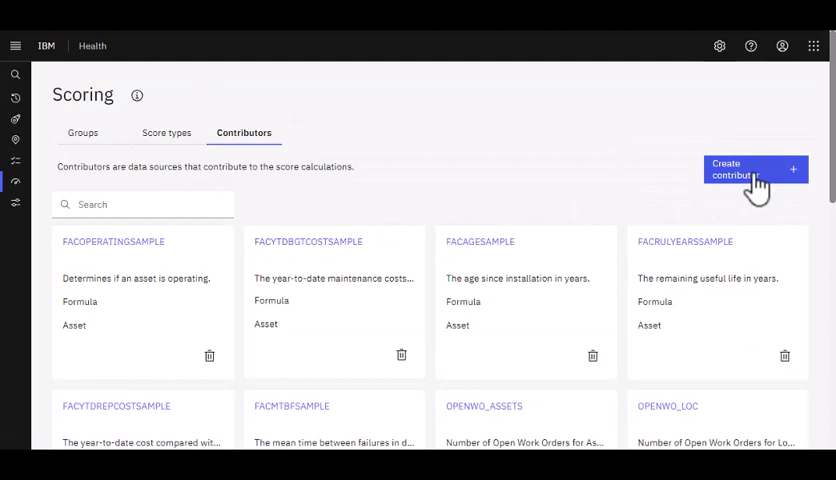
Step: Create a contributor named 'Pressure Meter Reading' described 'Pressure Meter Reading - P1 Line Assets - Demo'
left_click(740, 168)
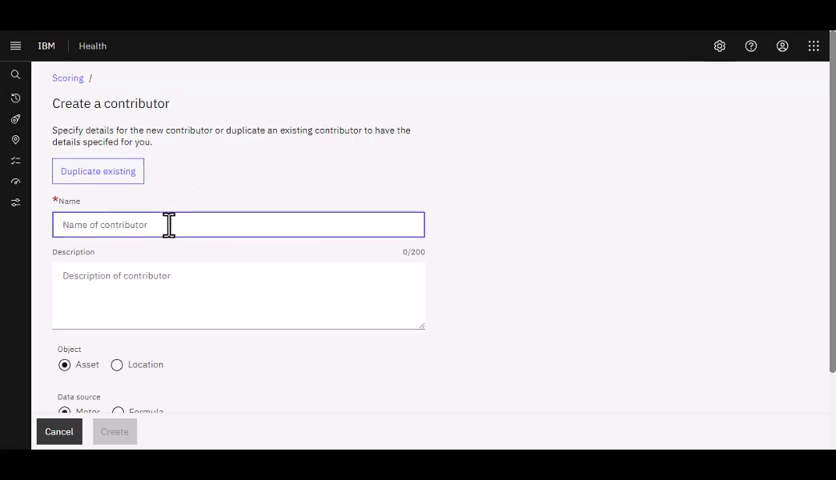
type("Pressure Meter")
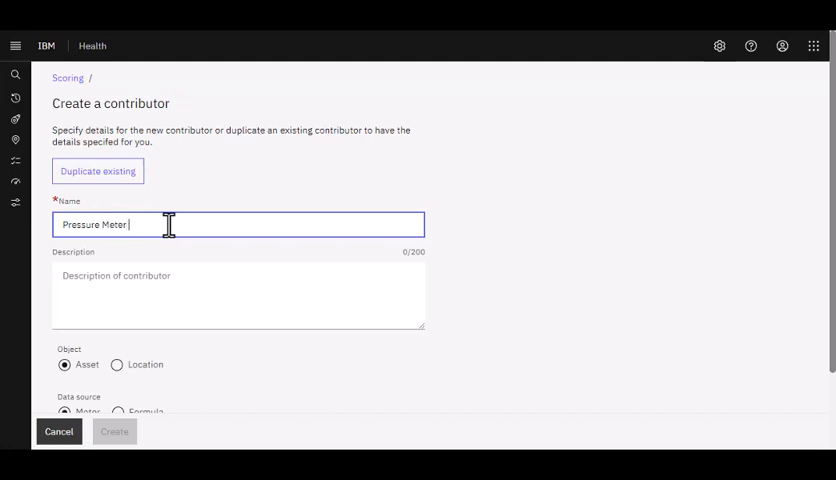
type("Reading")
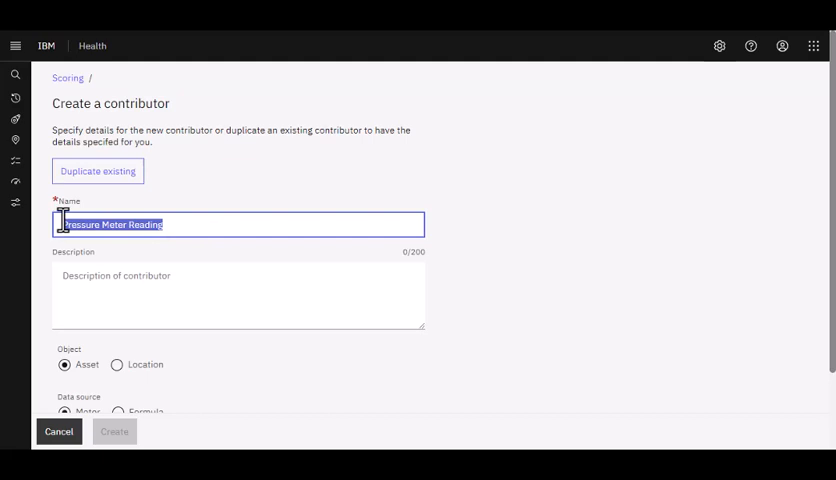
type("Pressure Meter Reading")
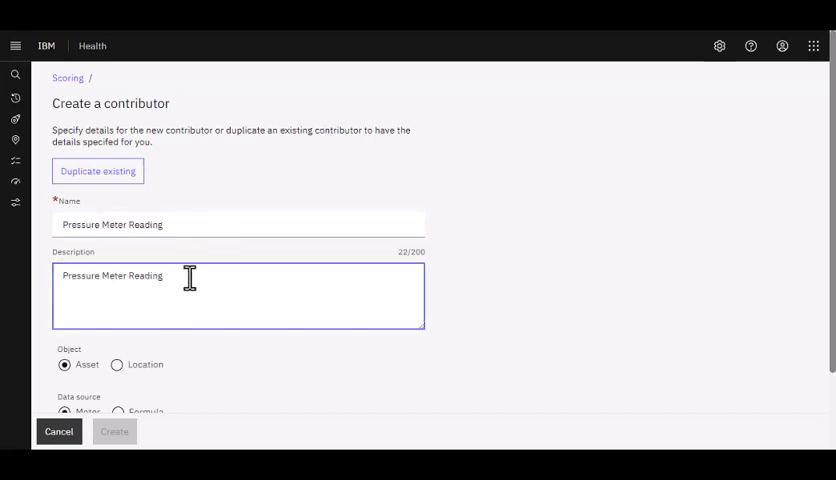
type("- P1")
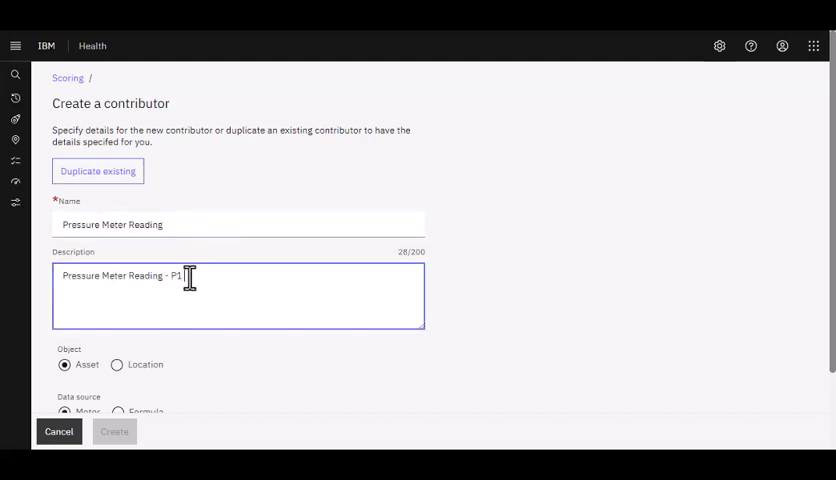
type("he Assets -")
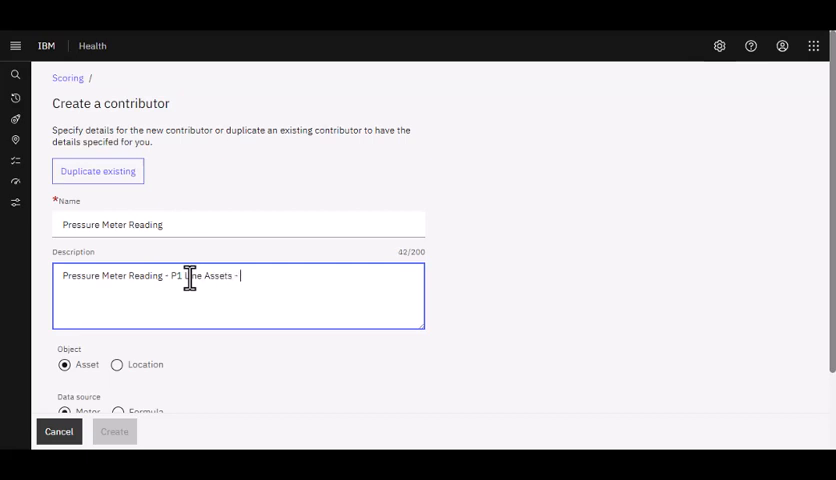
type("De")
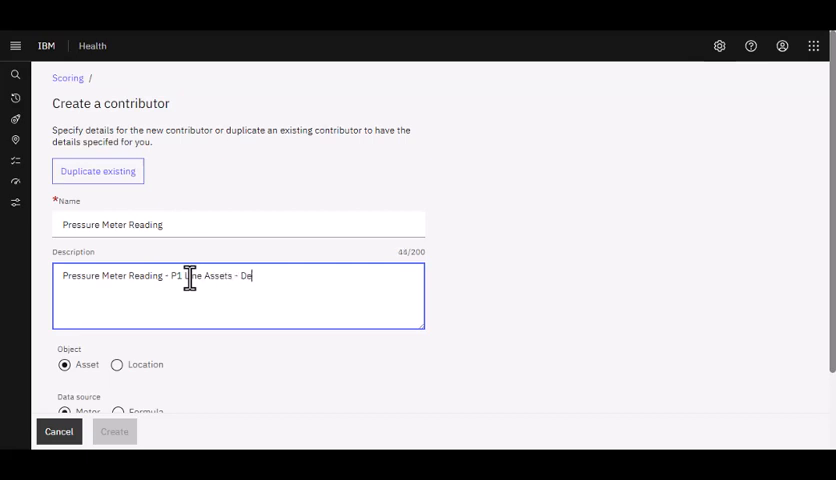
type("mo")
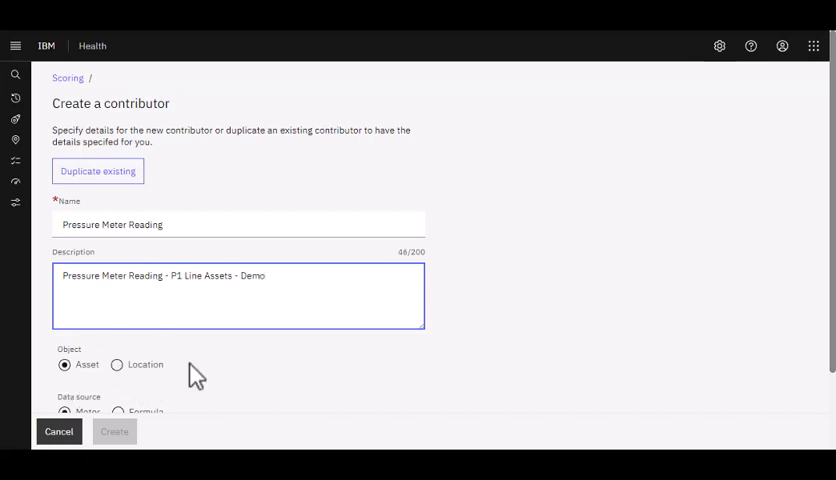
scroll("down", 3)
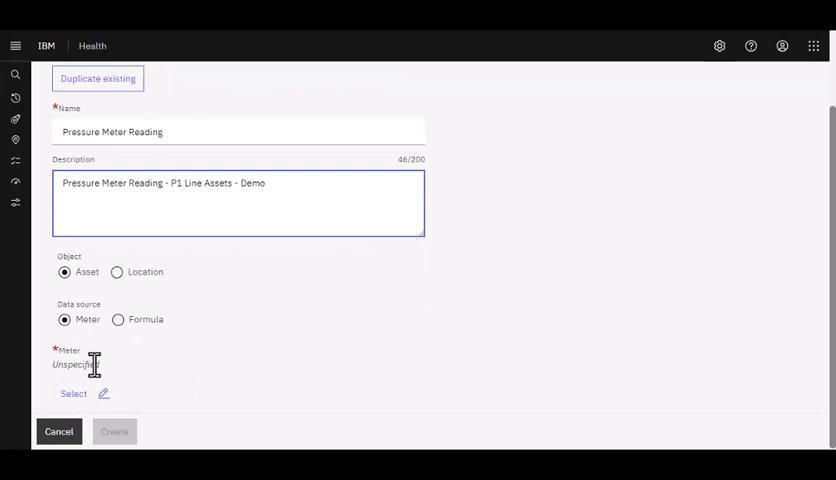
mouse_move(92, 404)
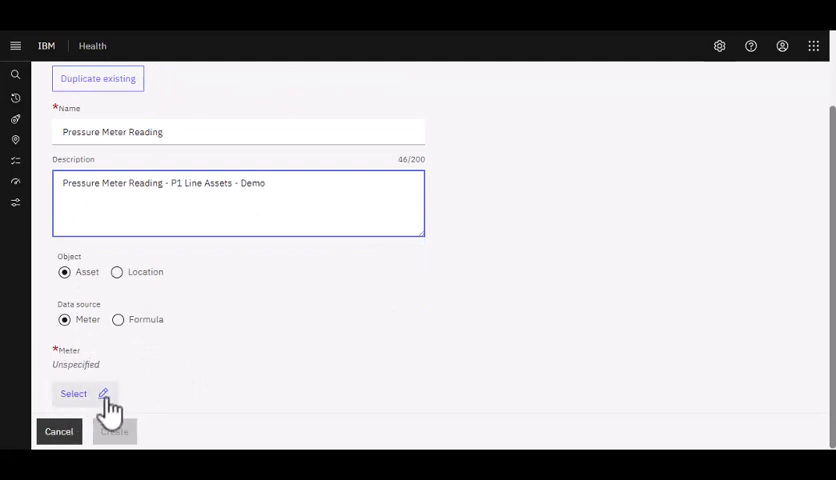
Step: Select the PRESSURE gauge meter (PSI) as the contributor's meter
left_click(74, 392)
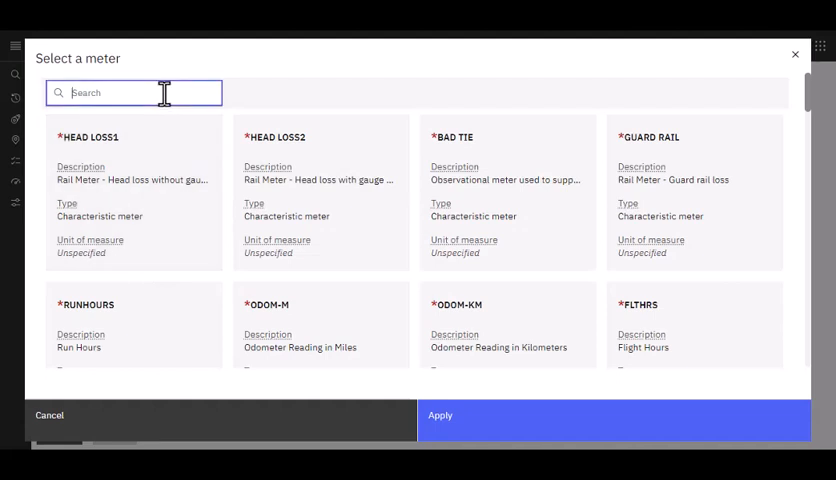
type("pressure")
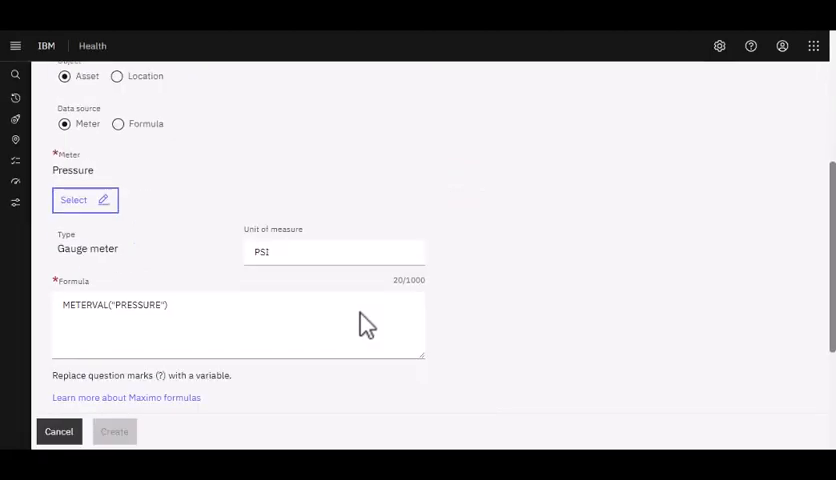
mouse_move(136, 276)
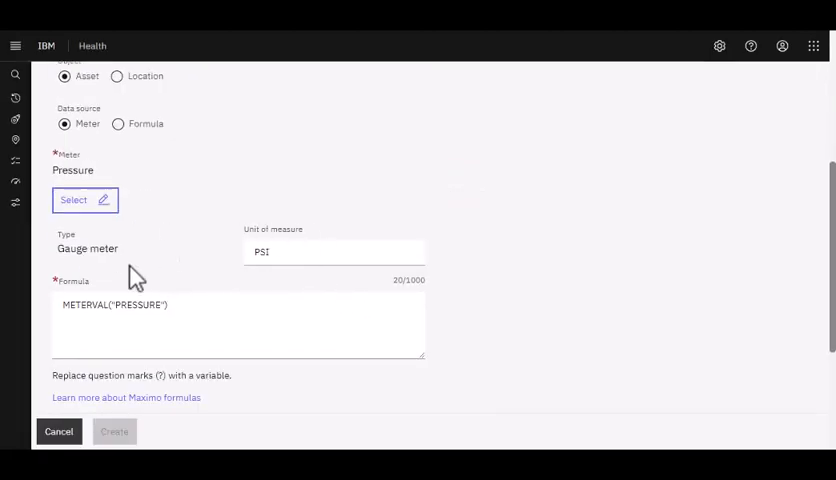
mouse_move(56, 304)
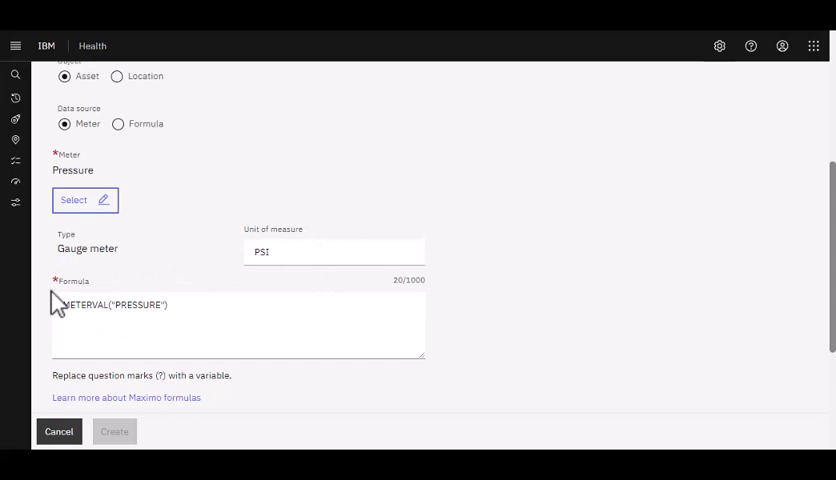
mouse_move(238, 322)
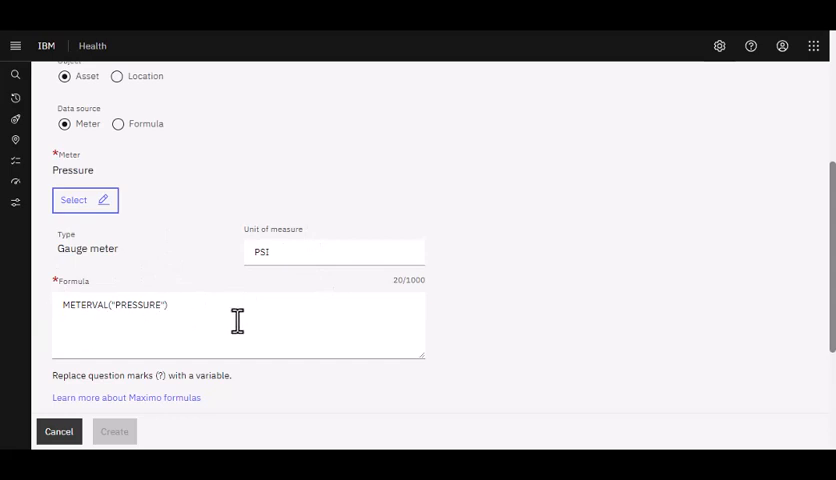
scroll("down", 3)
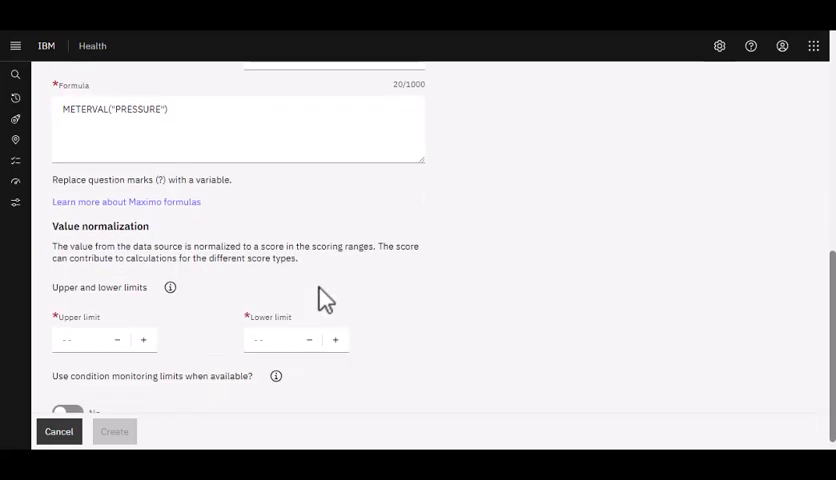
mouse_move(308, 288)
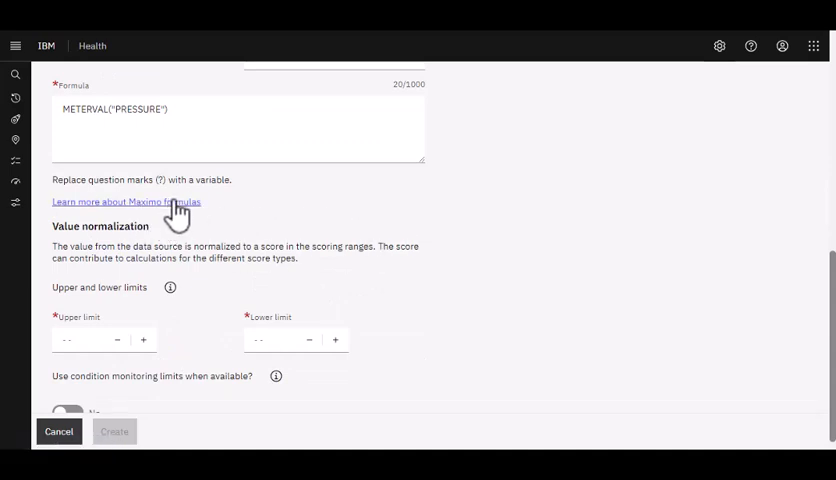
mouse_move(180, 336)
type("3")
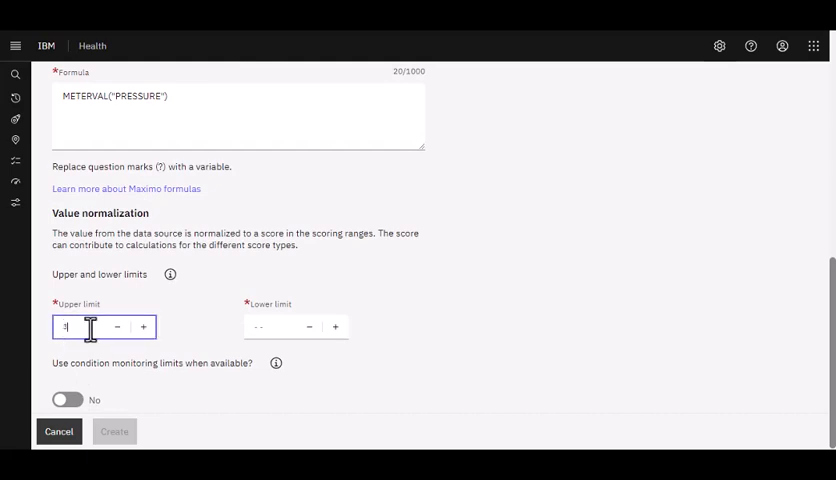
Step: Set the lower limit to 10, enable condition monitoring limits, and create the contributor
left_click(276, 328)
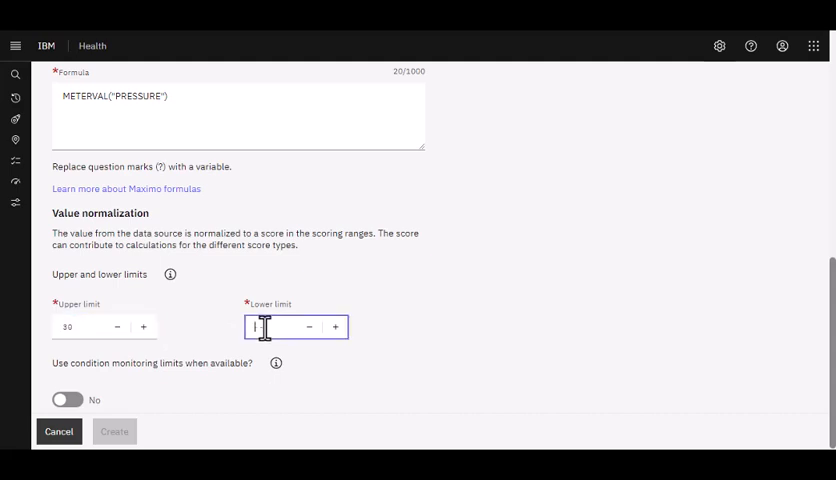
type("10")
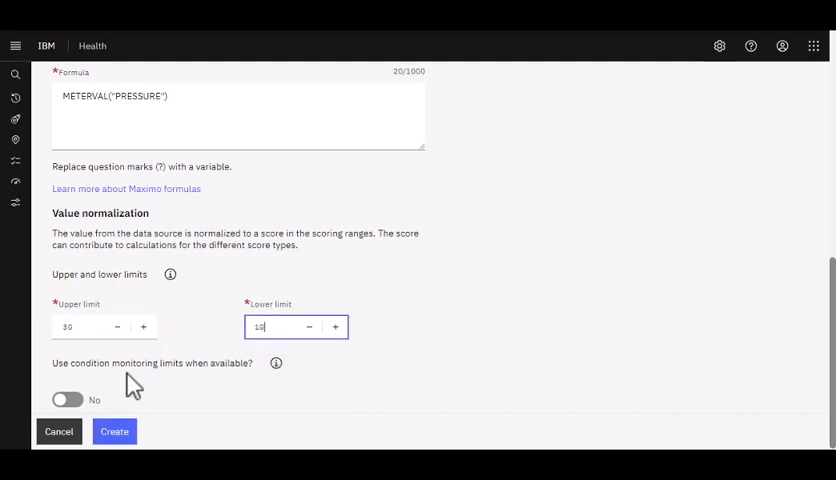
left_click(68, 400)
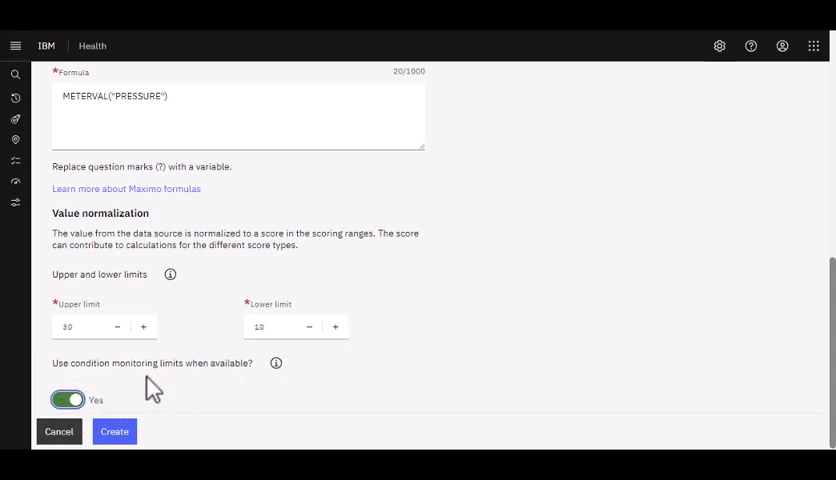
mouse_move(168, 446)
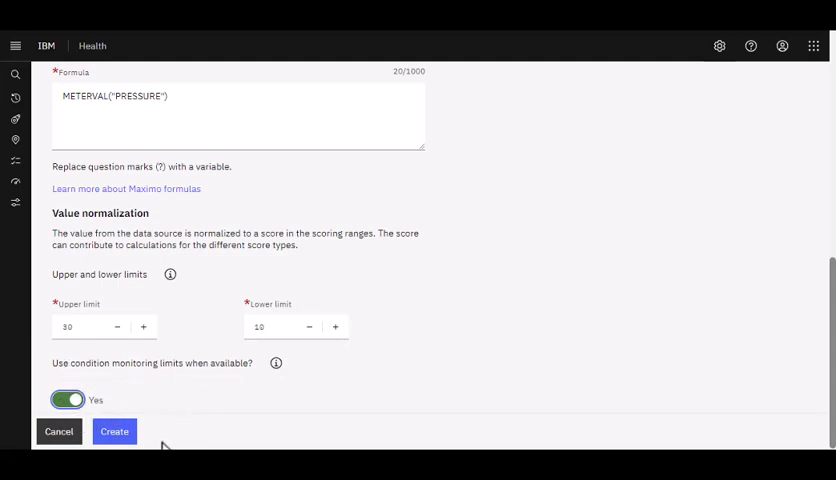
left_click(114, 432)
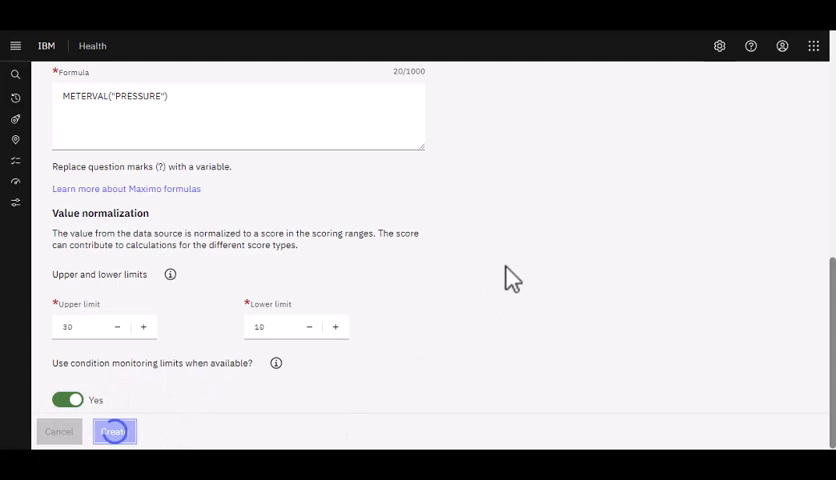
left_click(114, 432)
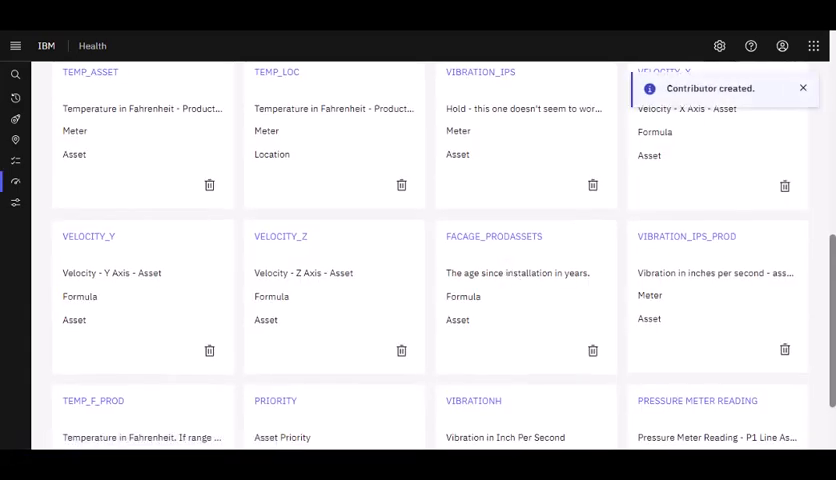
Step: Open the PRESSURE METER READING card from the contributors list to see its details
scroll("down", 3)
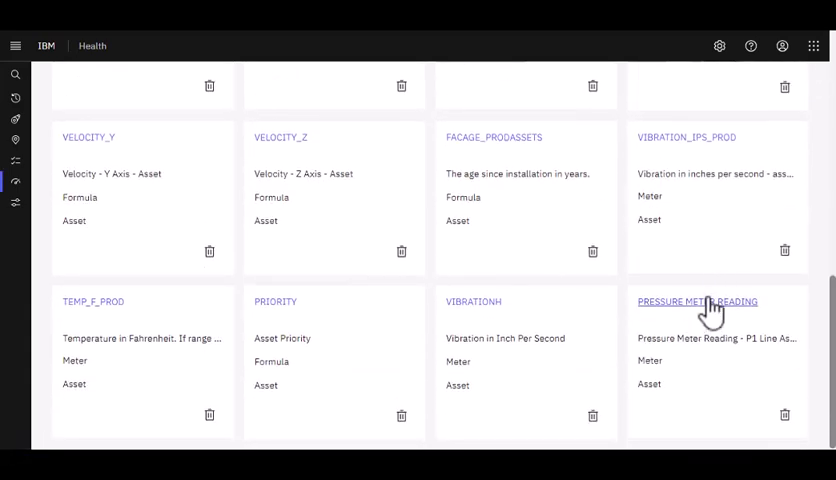
left_click(696, 300)
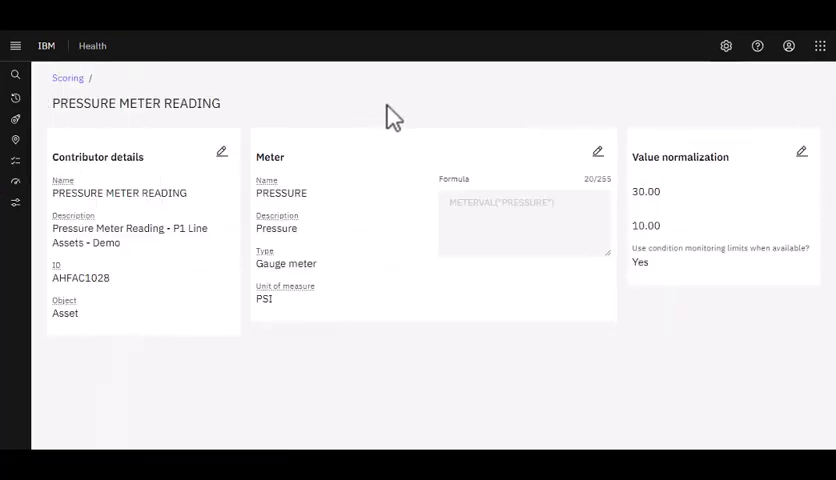
mouse_move(308, 222)
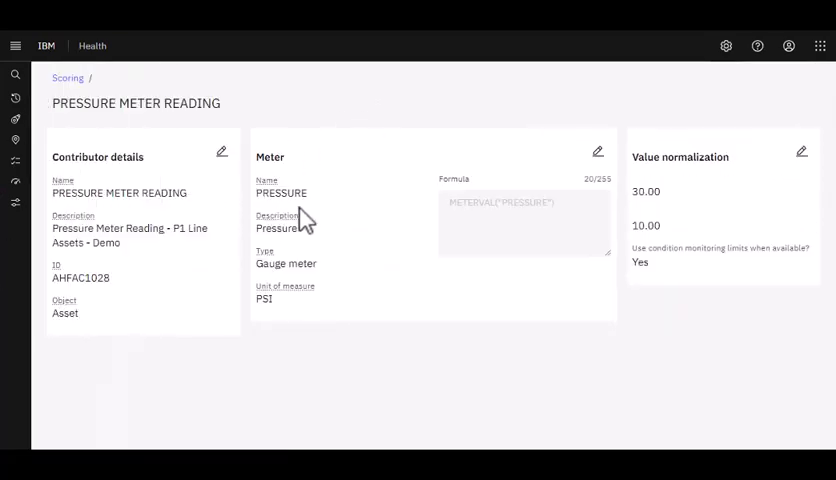
mouse_move(362, 210)
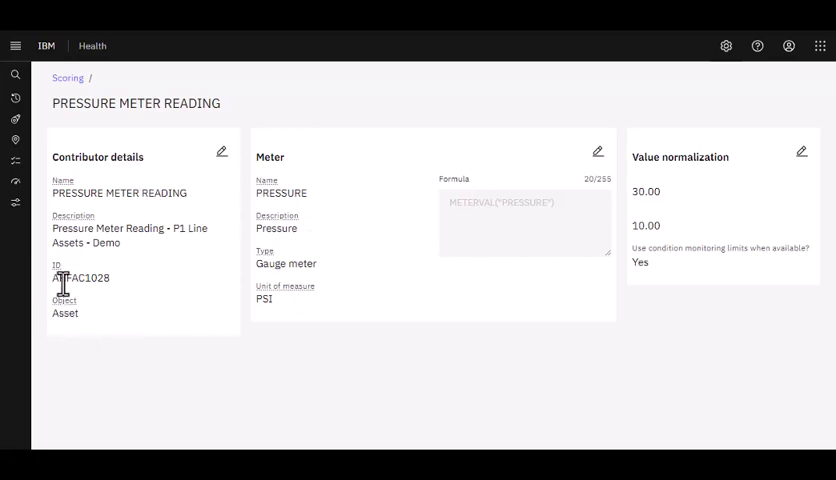
mouse_move(660, 262)
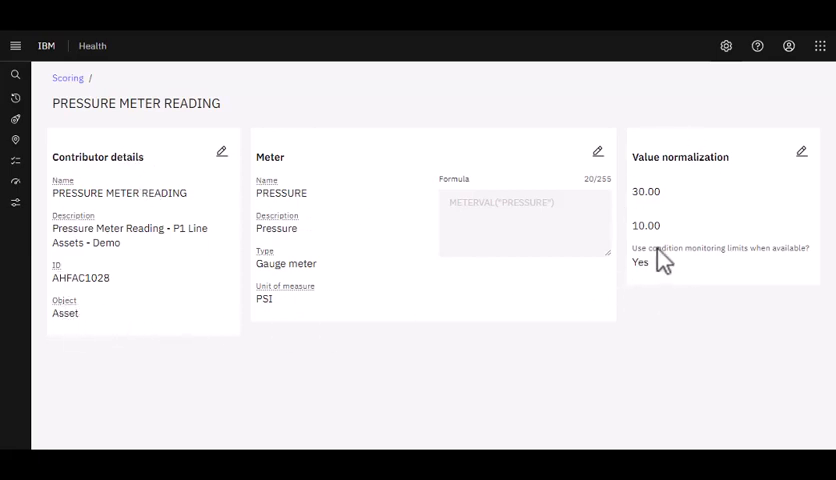